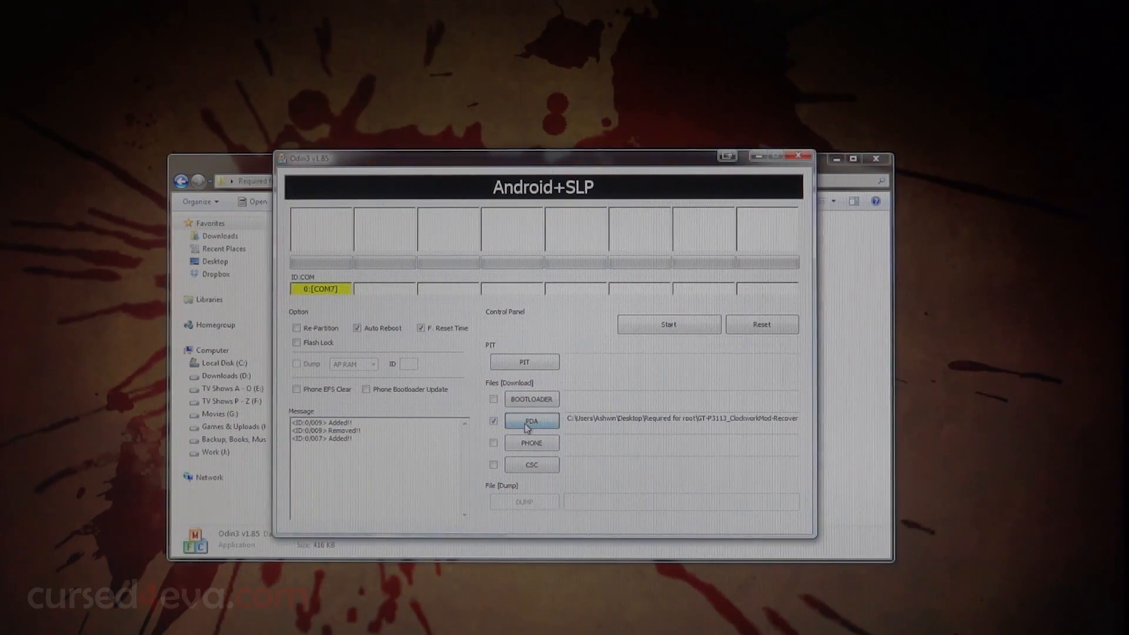
Load the GT-P3113 ClockworkMod-Recovery file into the PDA slot and start flashing to COM7
click(531, 420)
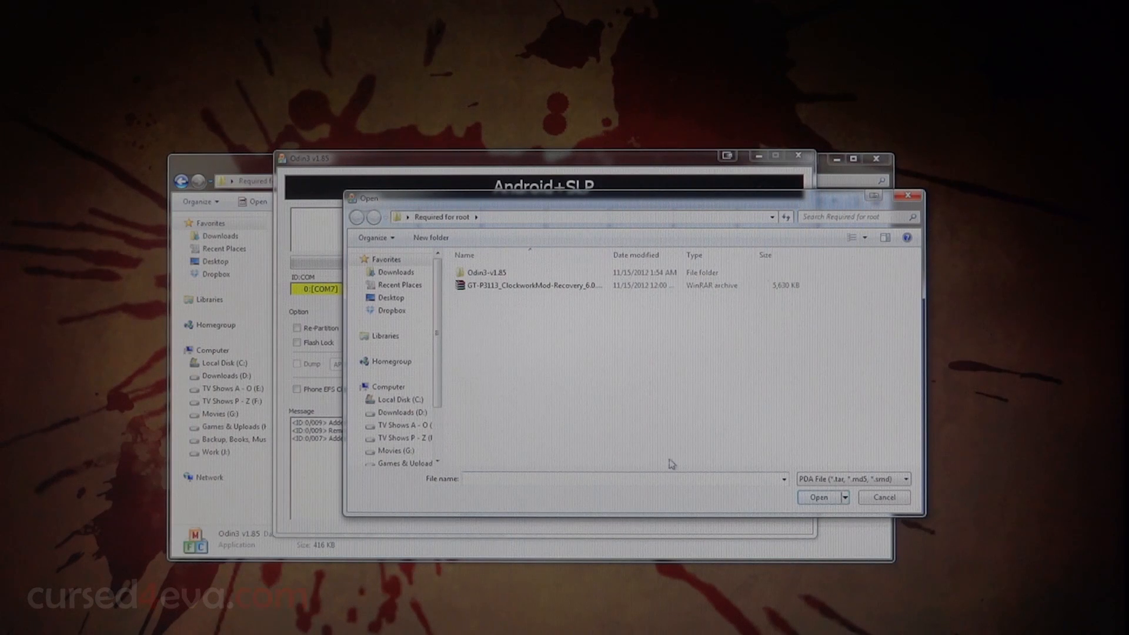
mouse_move(485, 316)
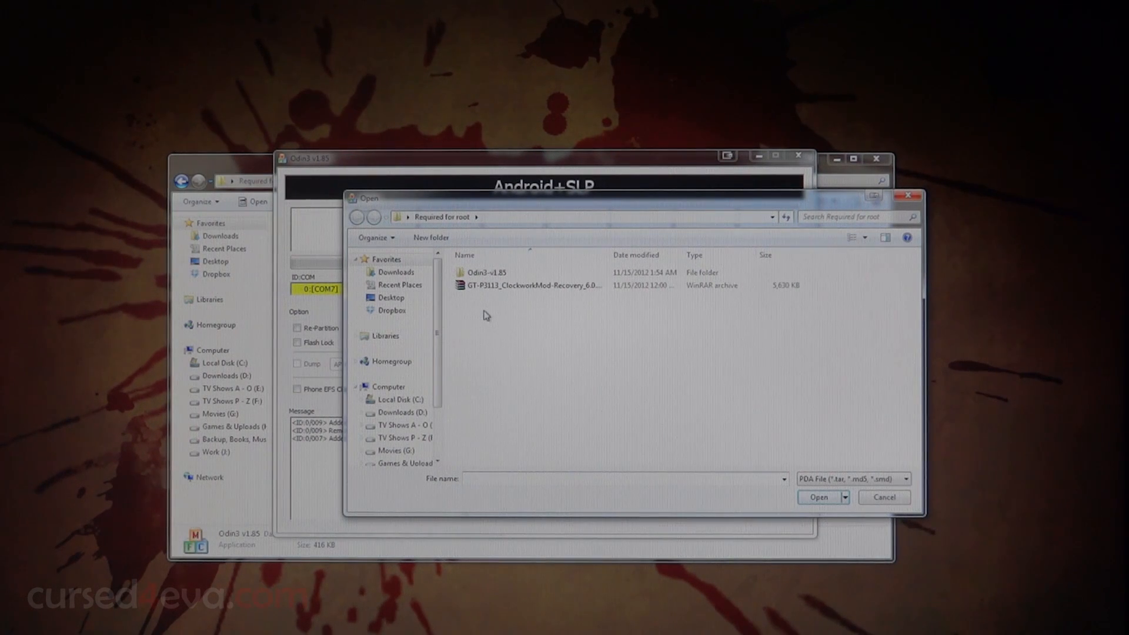
mouse_move(489, 288)
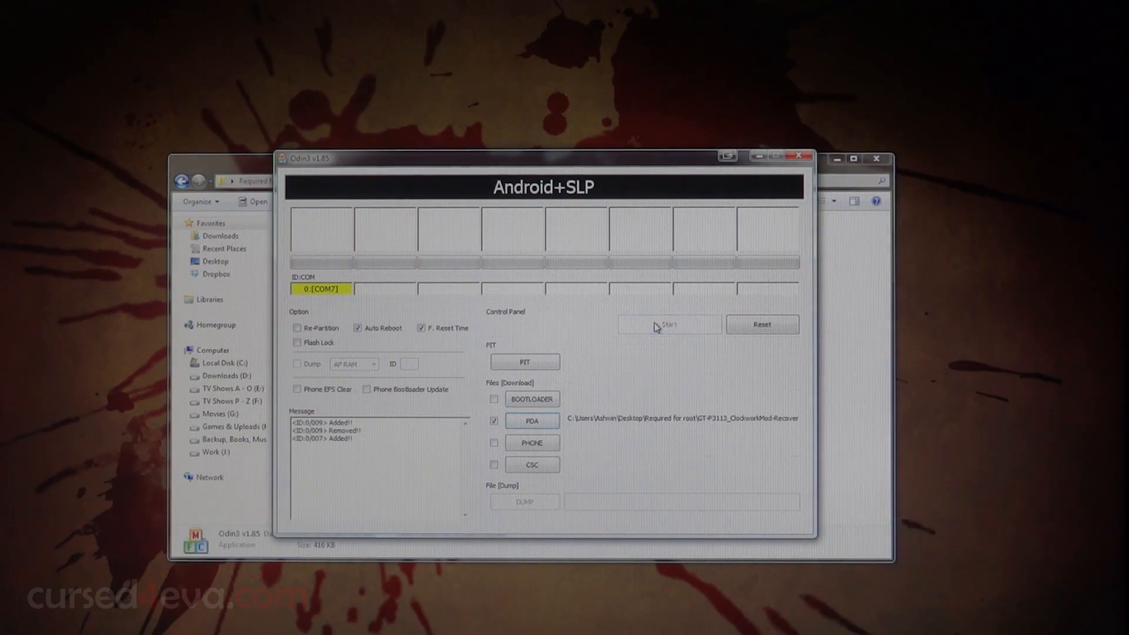
click(669, 324)
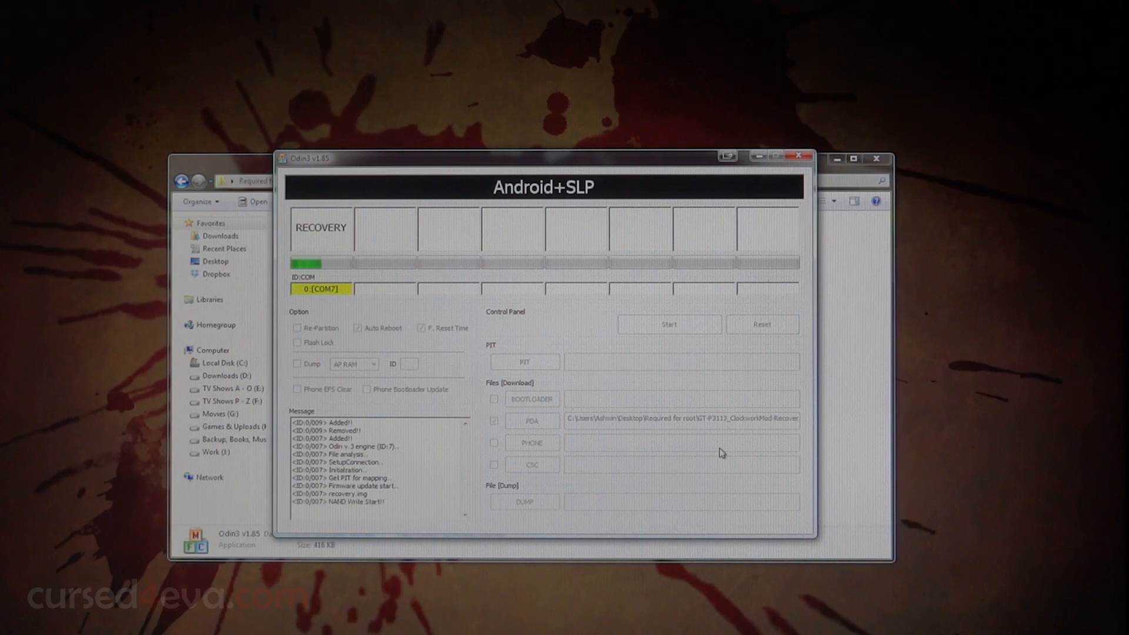